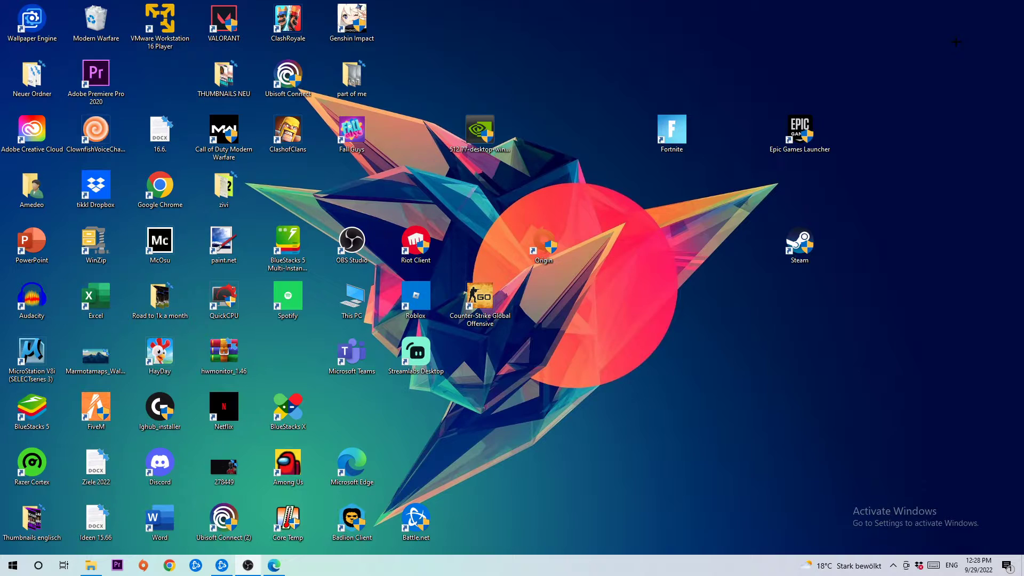
pyautogui.moveTo(333, 464)
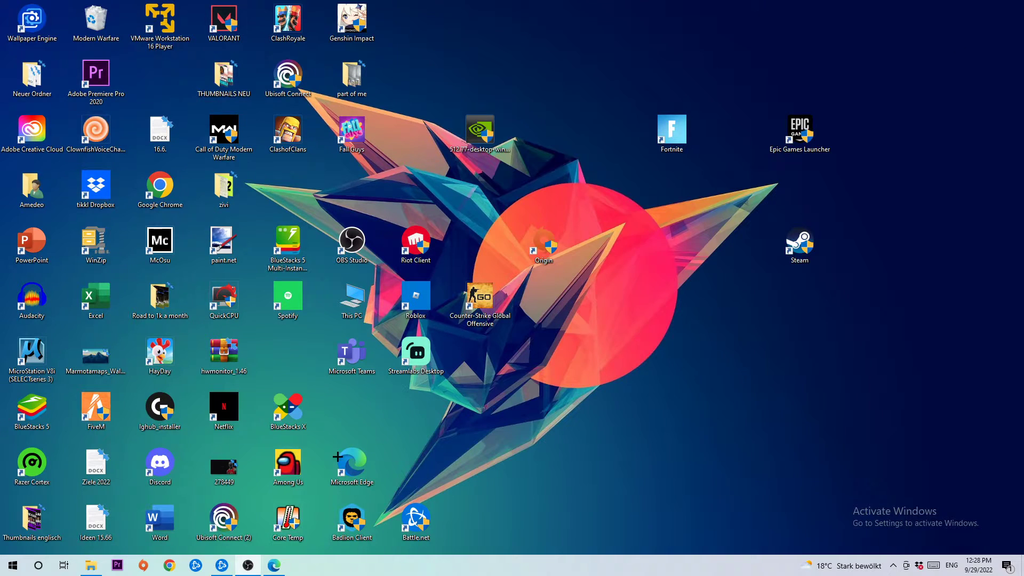
# - Launch the Battle.net launcher from its desktop shortcut
pyautogui.click(221, 565)
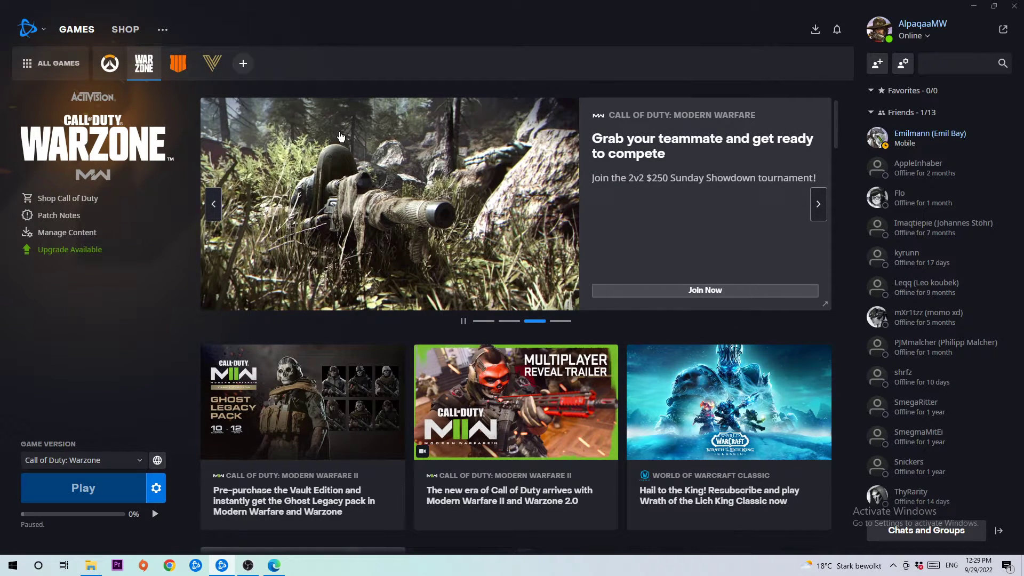
pyautogui.moveTo(900, 199)
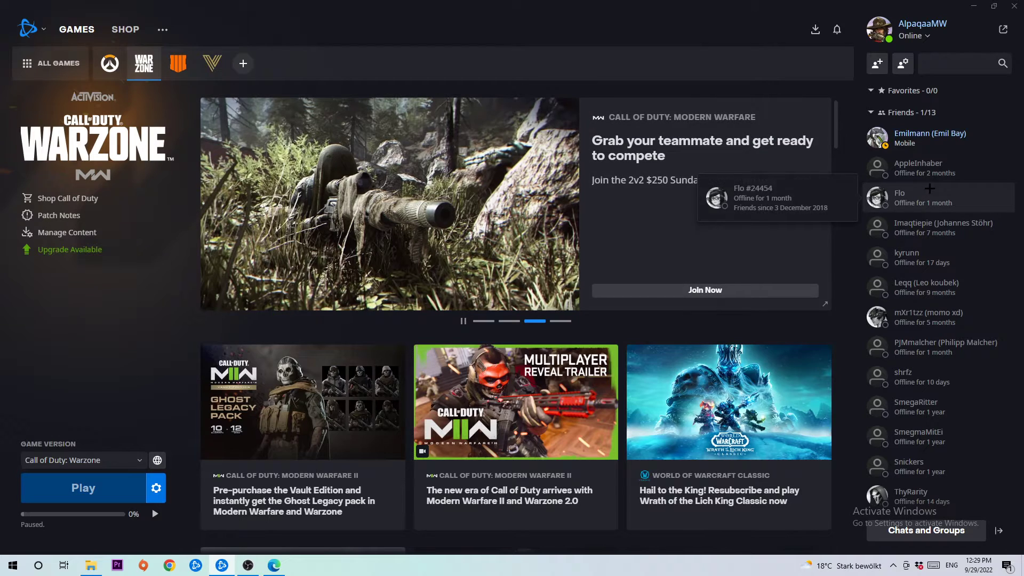
pyautogui.moveTo(920, 167)
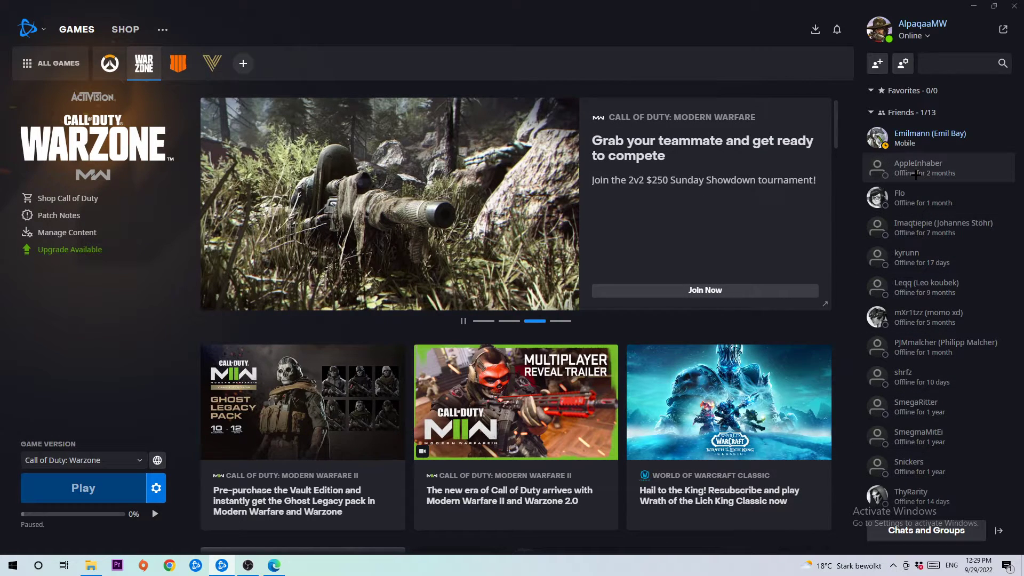
pyautogui.moveTo(924, 285)
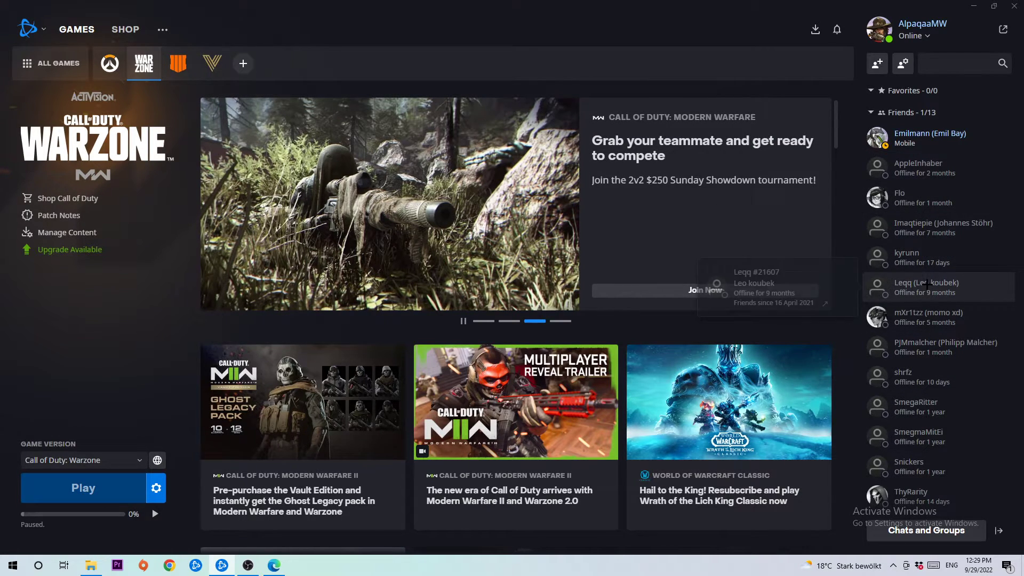
pyautogui.moveTo(907, 257)
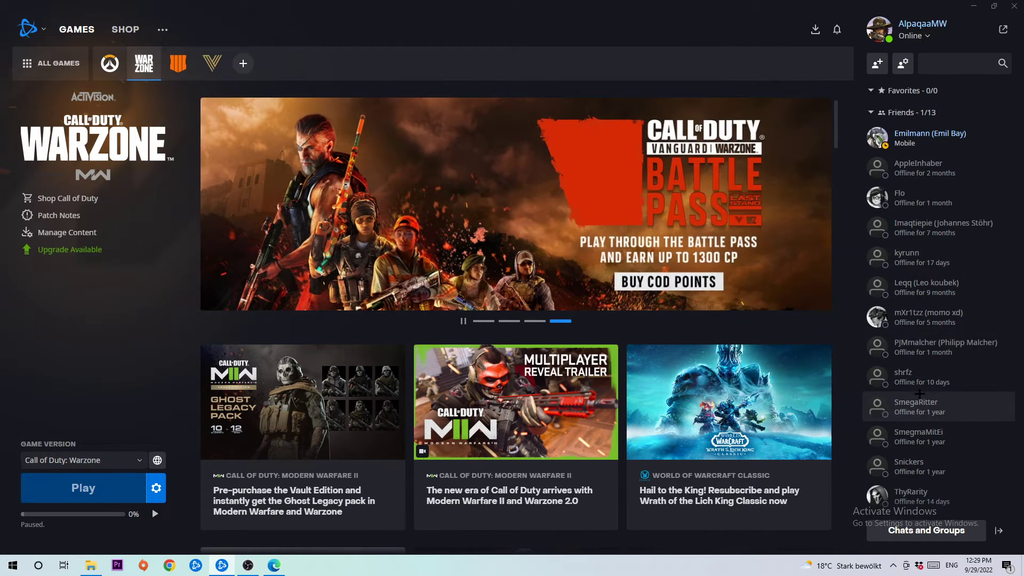
pyautogui.moveTo(909, 467)
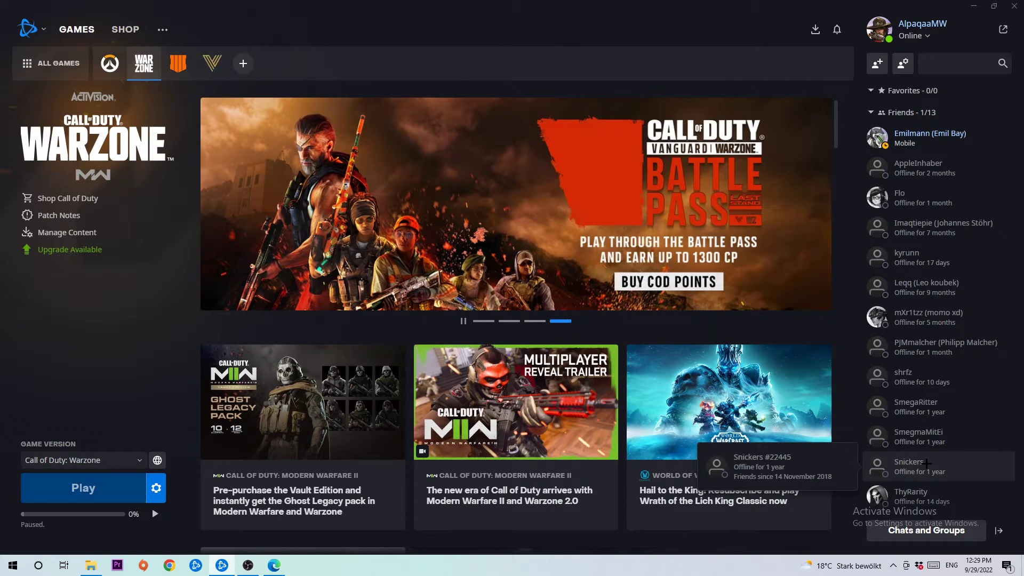
# - Remove Snickers from the friends list and confirm, leaving 12 friends
pyautogui.rightClick(923, 465)
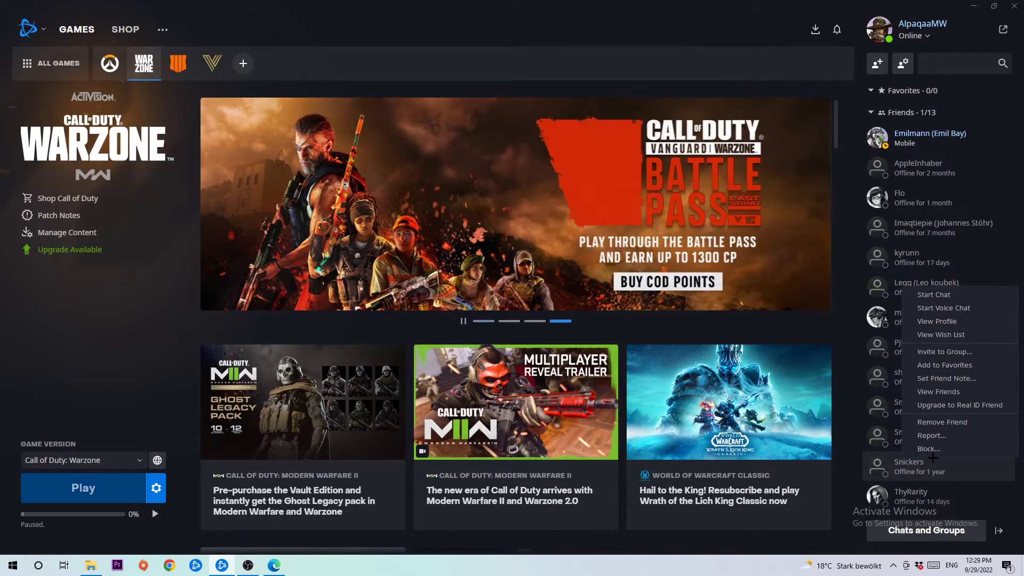
pyautogui.click(942, 423)
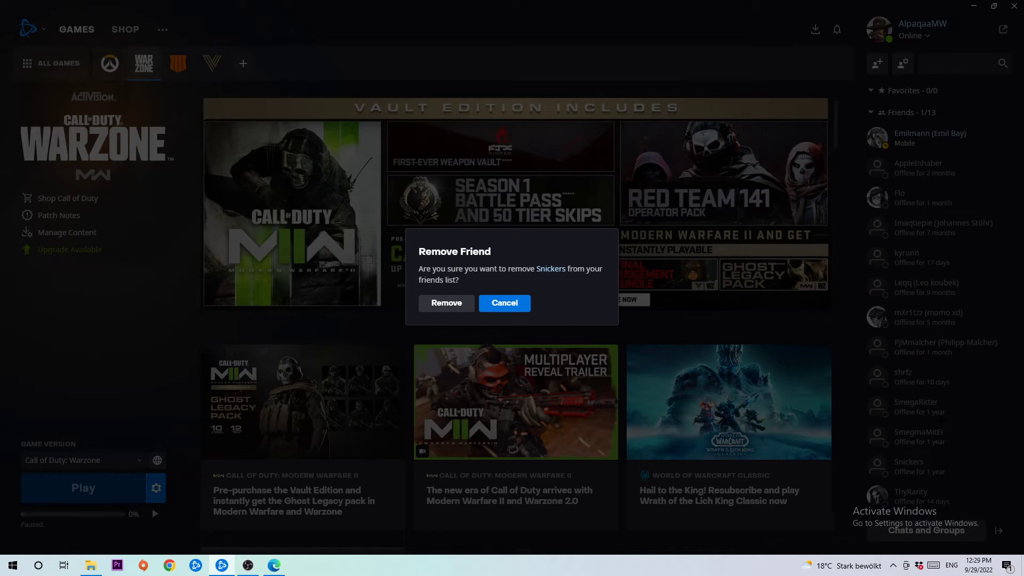
pyautogui.moveTo(446, 303)
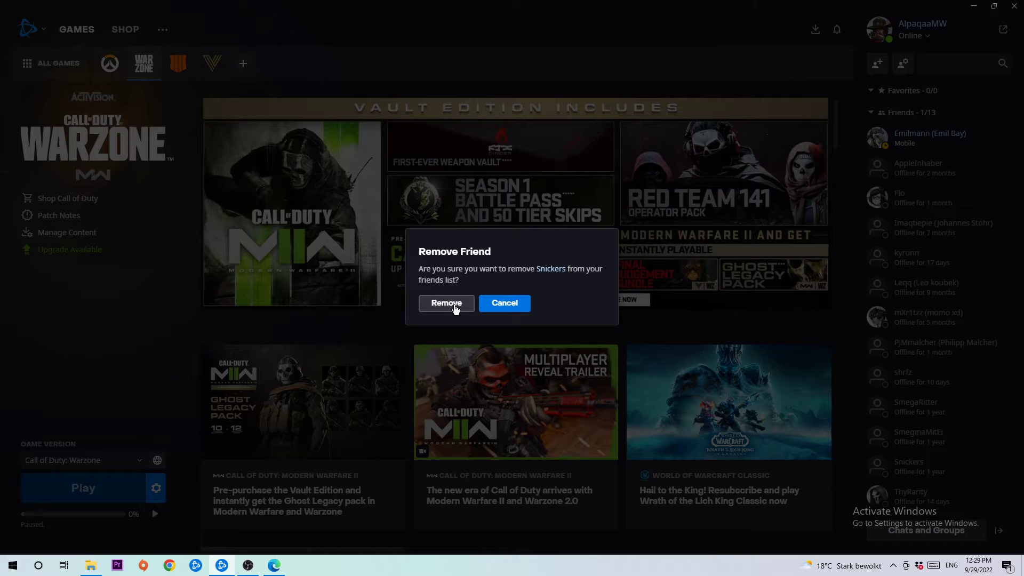
pyautogui.click(446, 303)
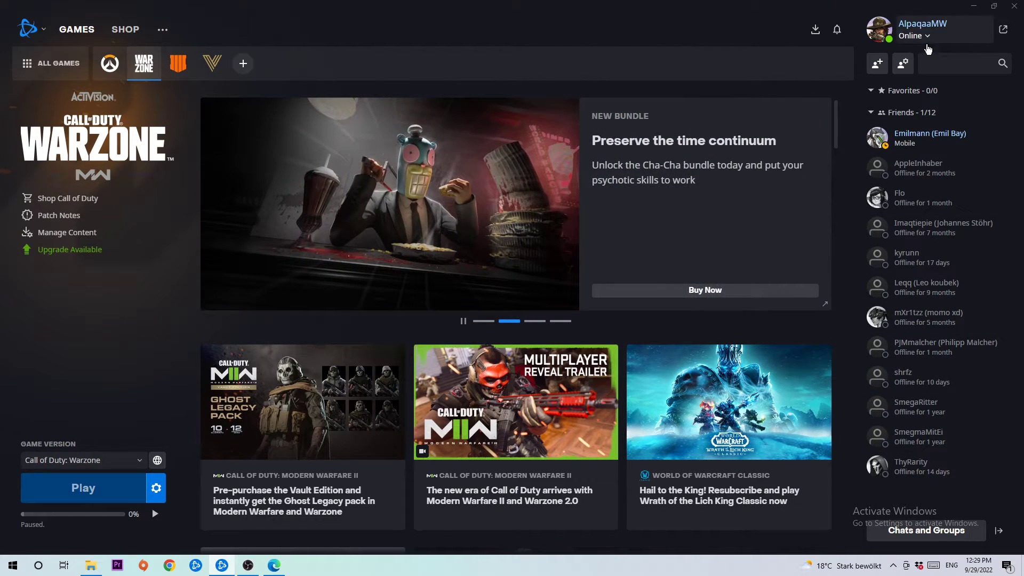
pyautogui.moveTo(877, 63)
pyautogui.write('Snickers')
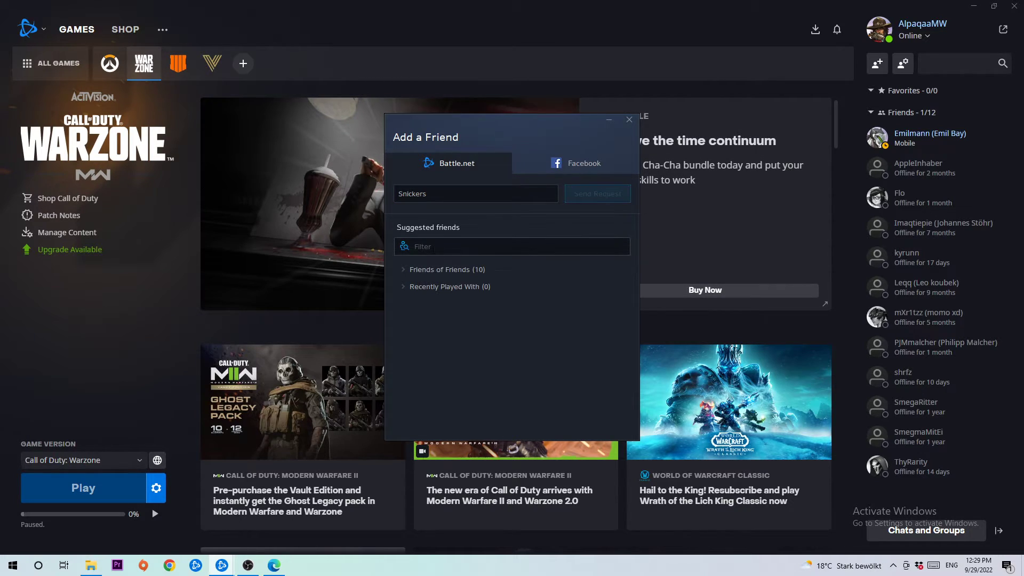
# - Send Snickers a new friend request and close the Add a Friend window
pyautogui.click(575, 162)
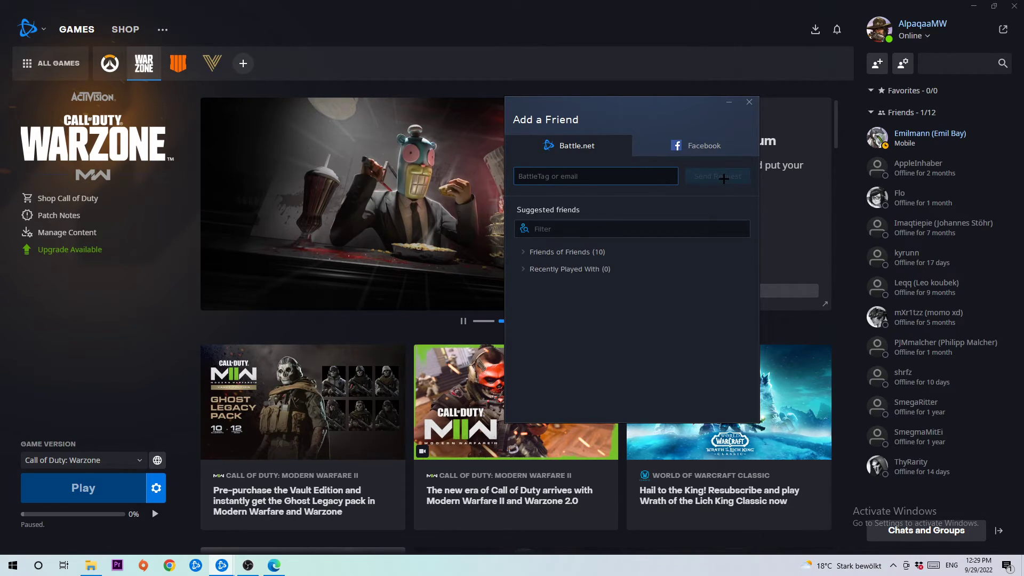
pyautogui.click(749, 102)
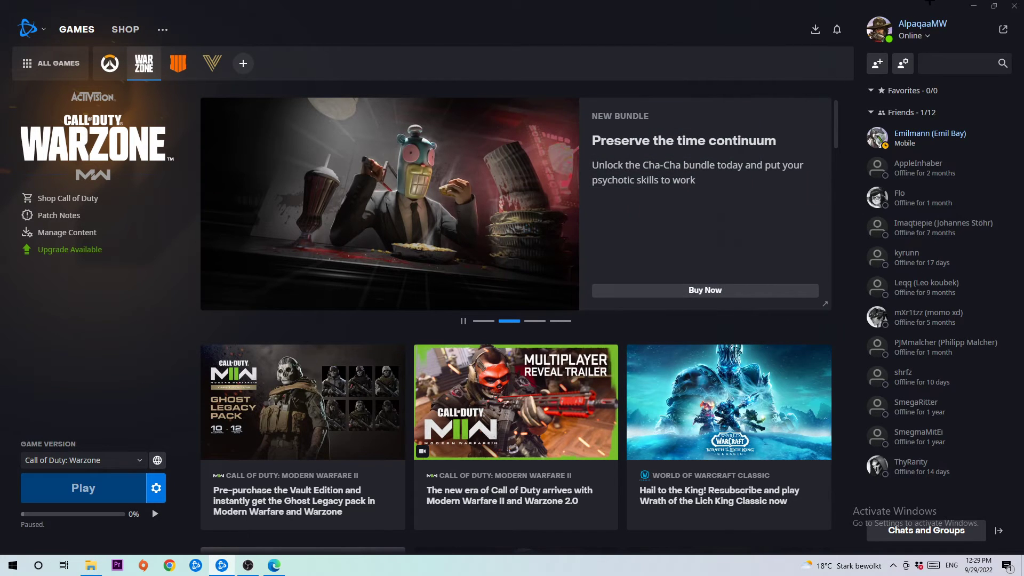